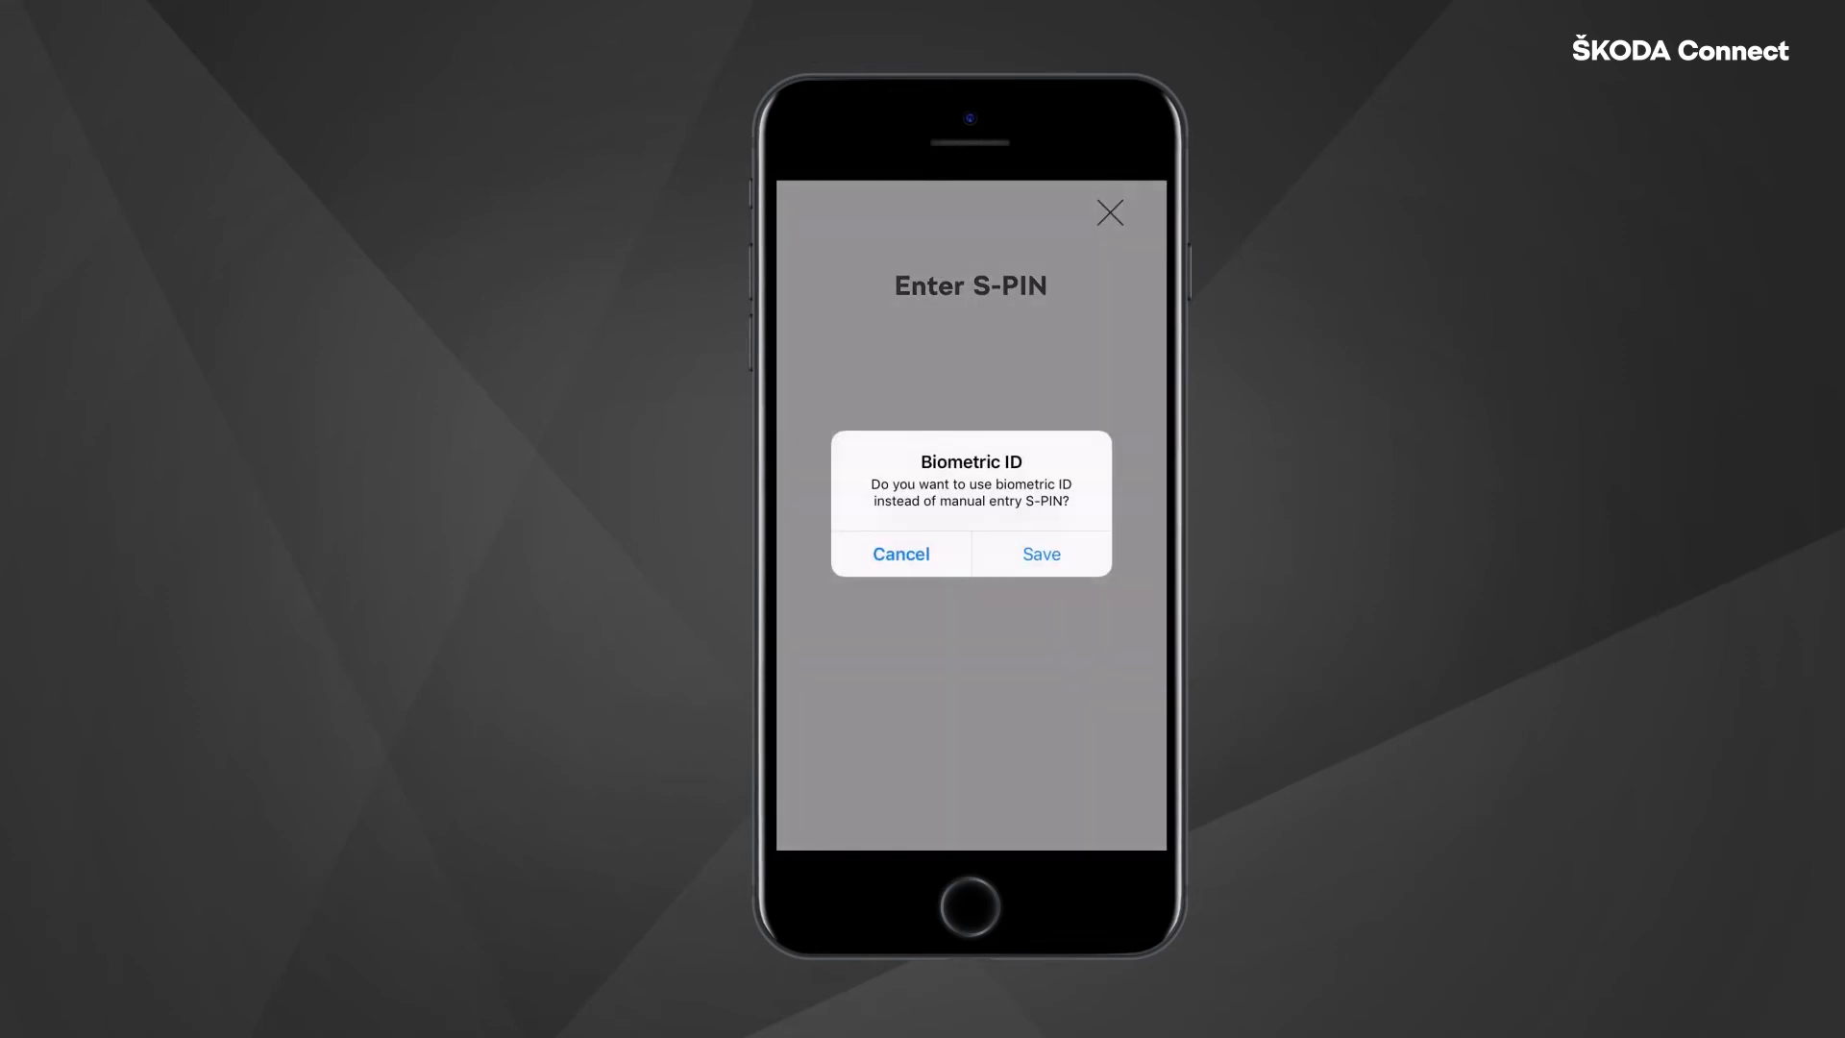
Step: Dismiss the Biometric ID alert to return to Doors and Lights with locking in process
{"action": "left_click", "coordinate": [1041, 553]}
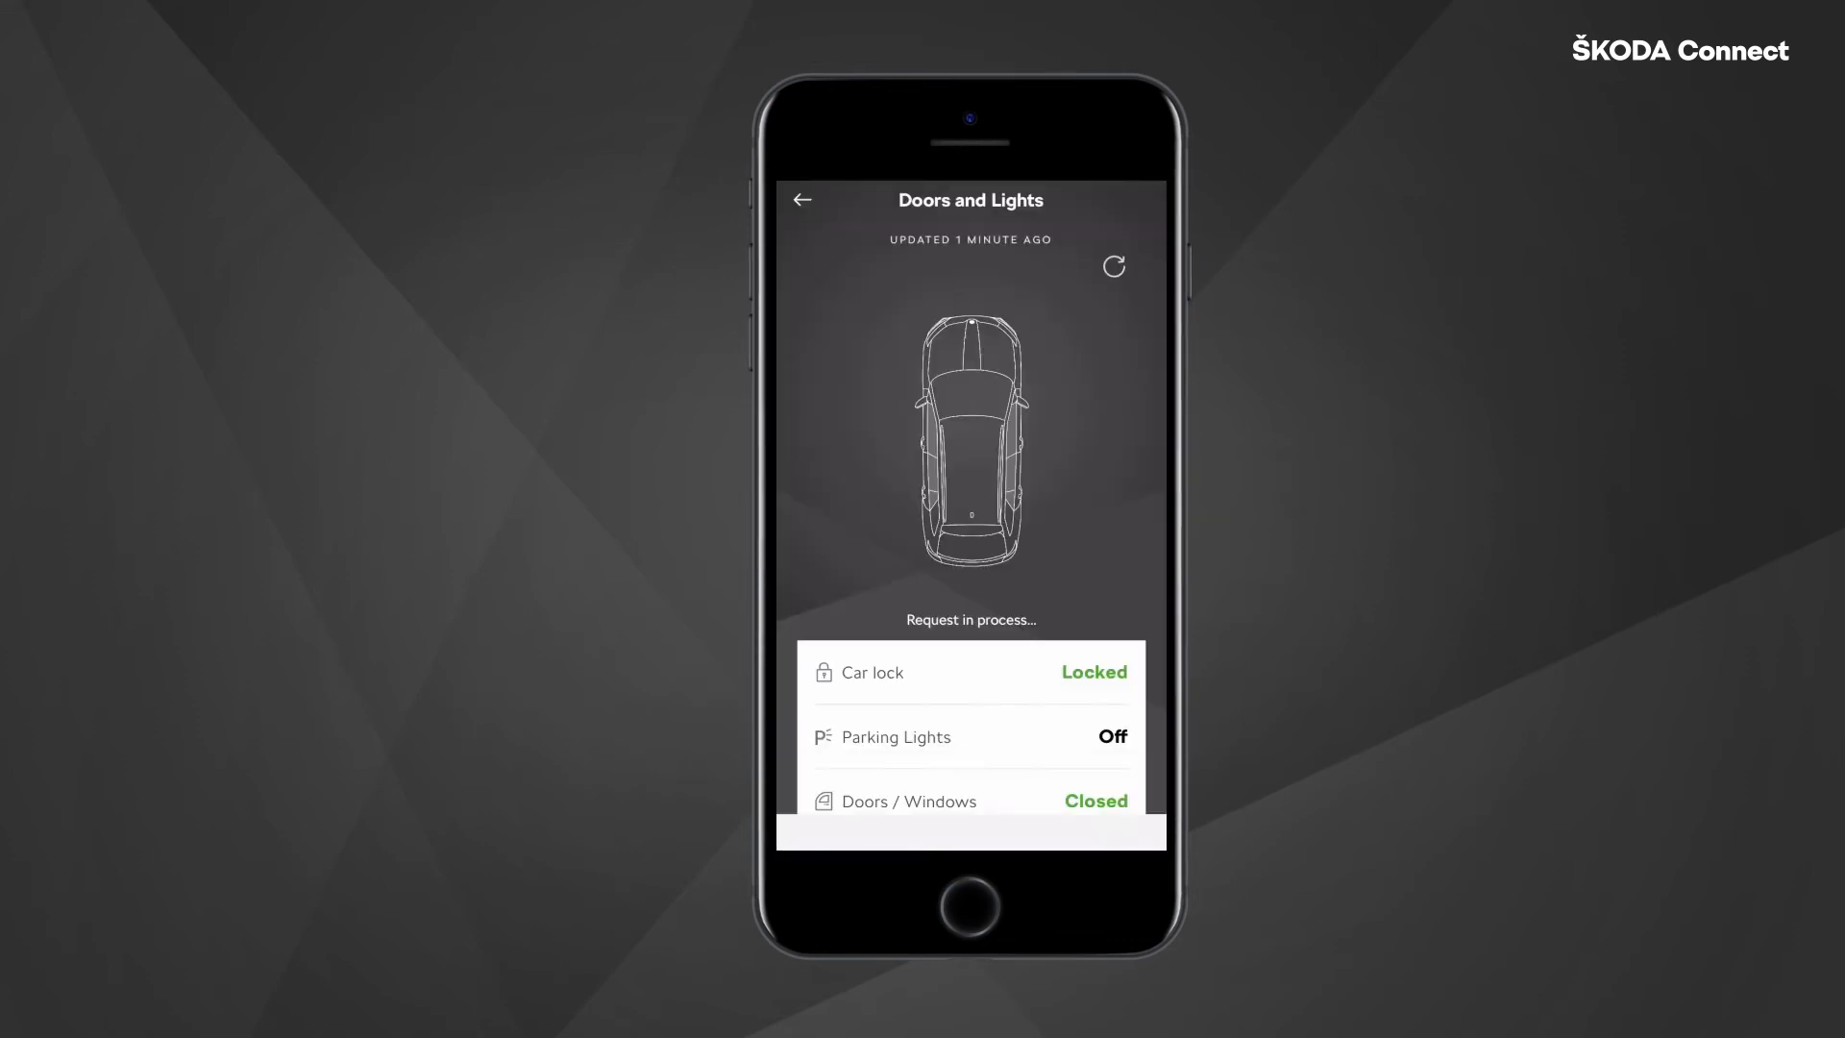